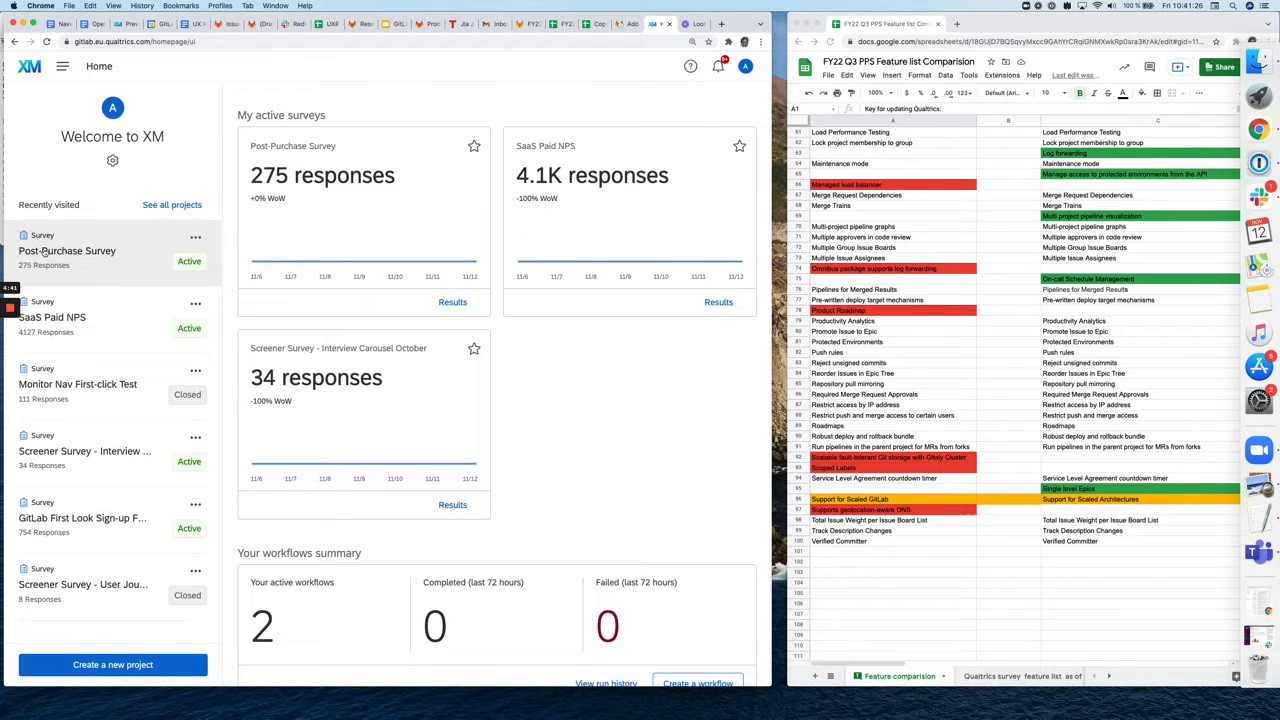
# - Open the Post-Purchase Survey project from Recently visited on the XM home page
pyautogui.click(68, 252)
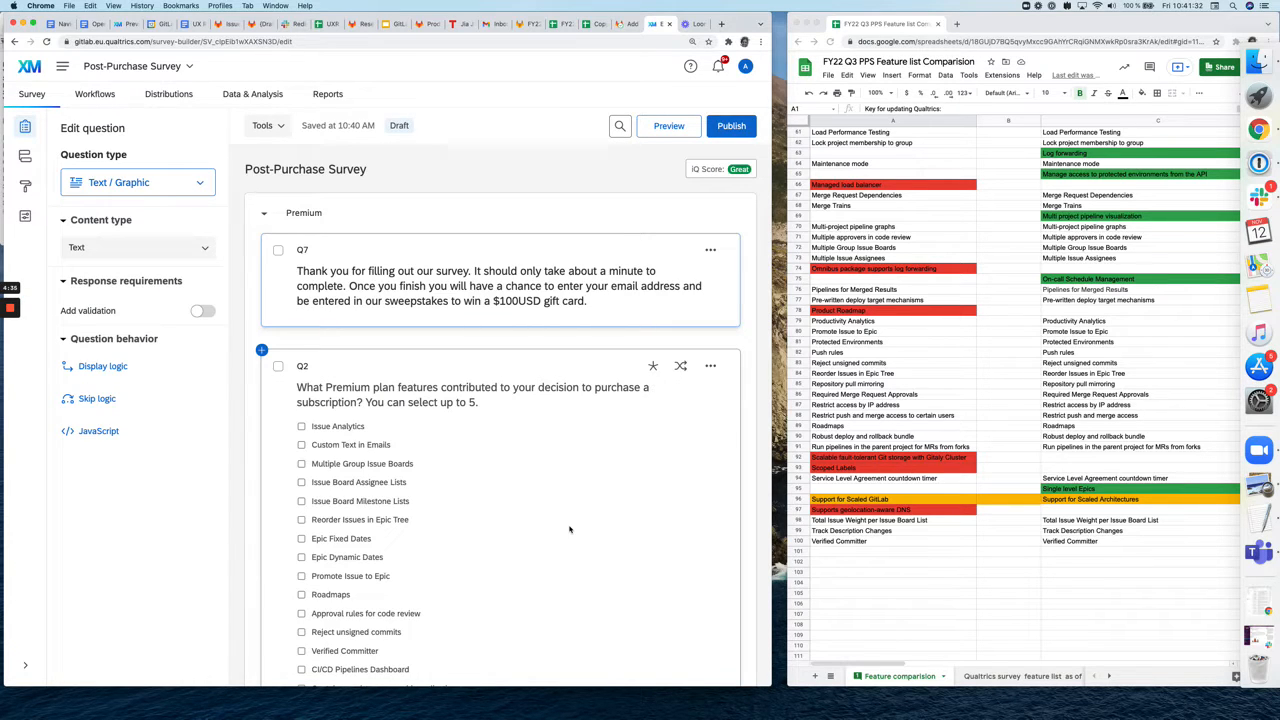
pyautogui.scroll(-3)
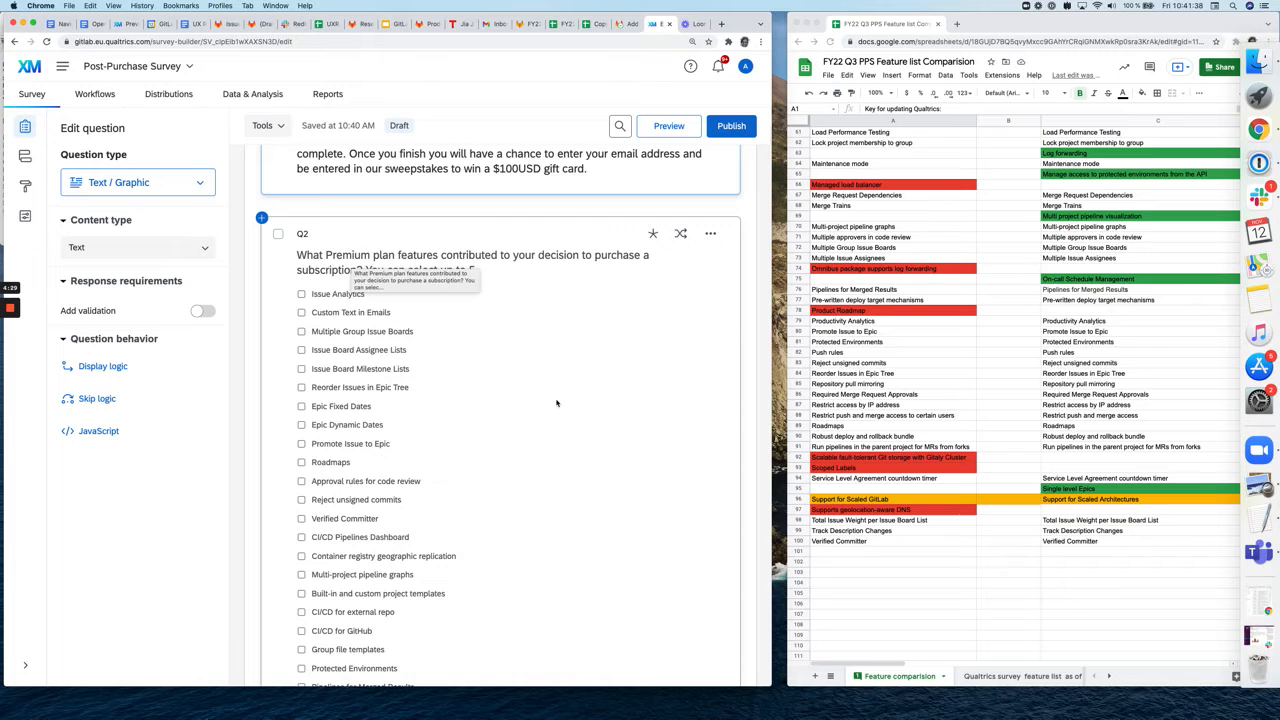
pyautogui.scroll(-3)
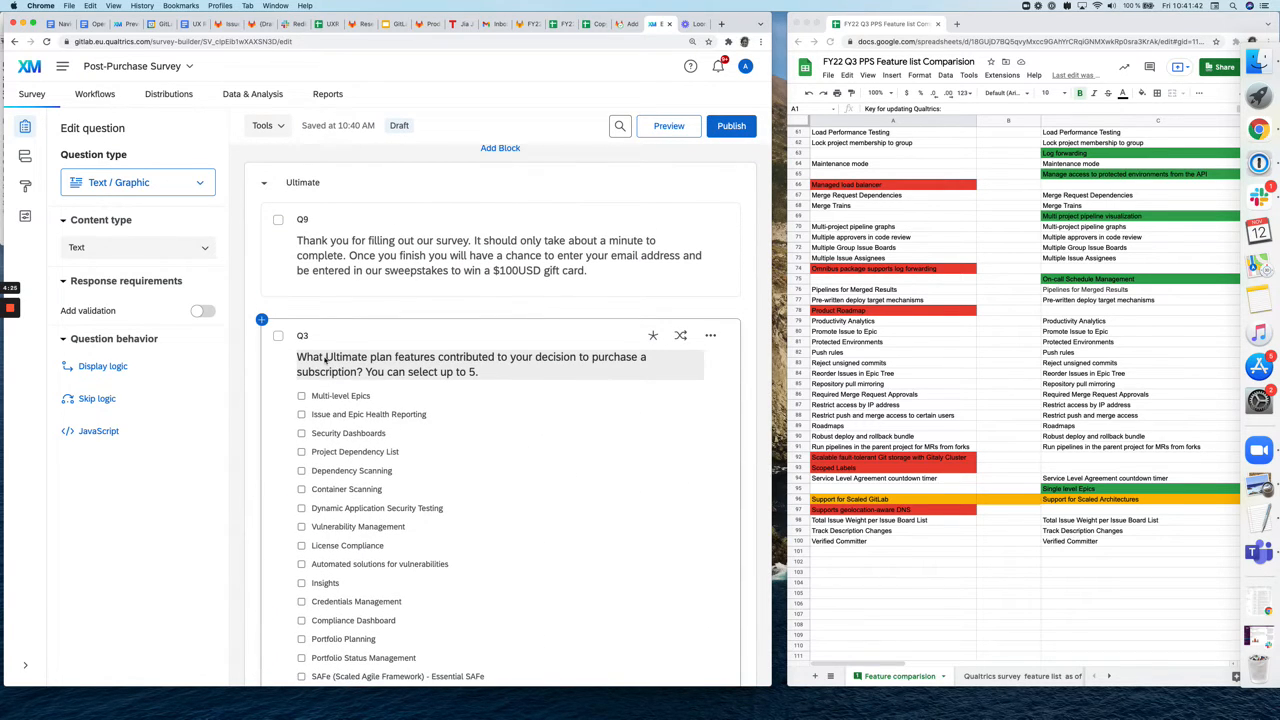
pyautogui.scroll(-3)
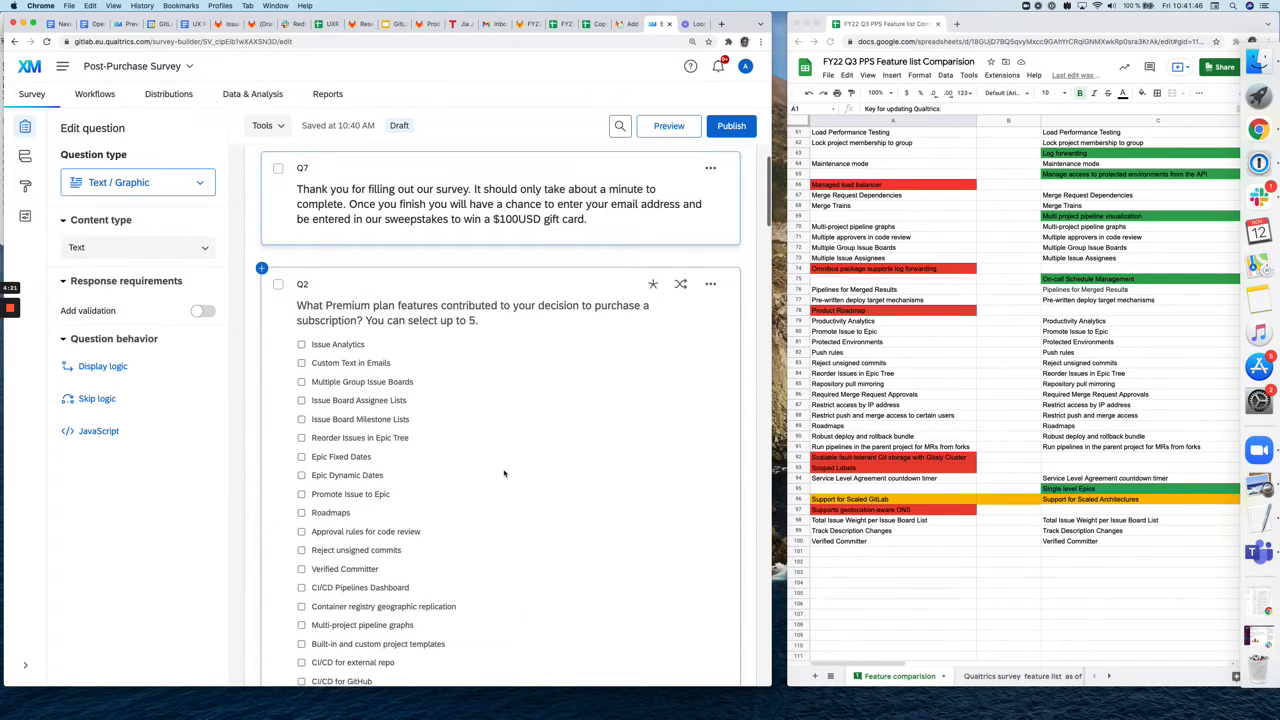
pyautogui.scroll(-3)
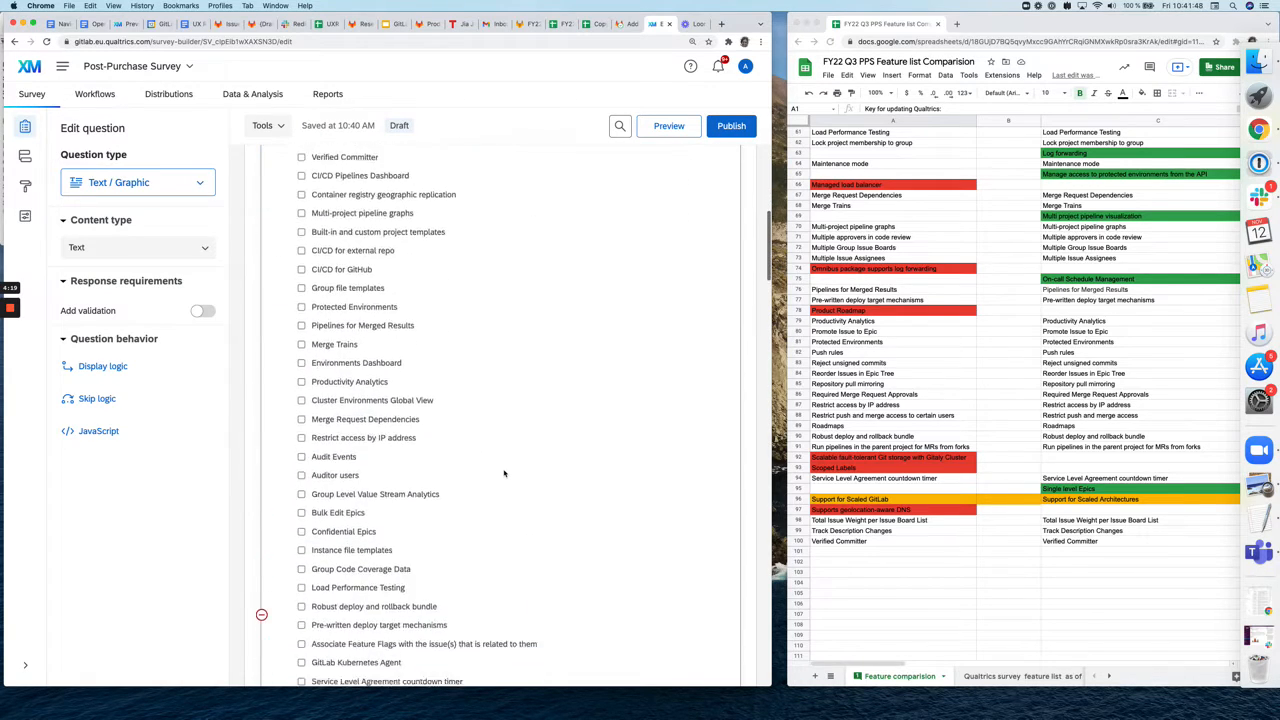
pyautogui.scroll(-3)
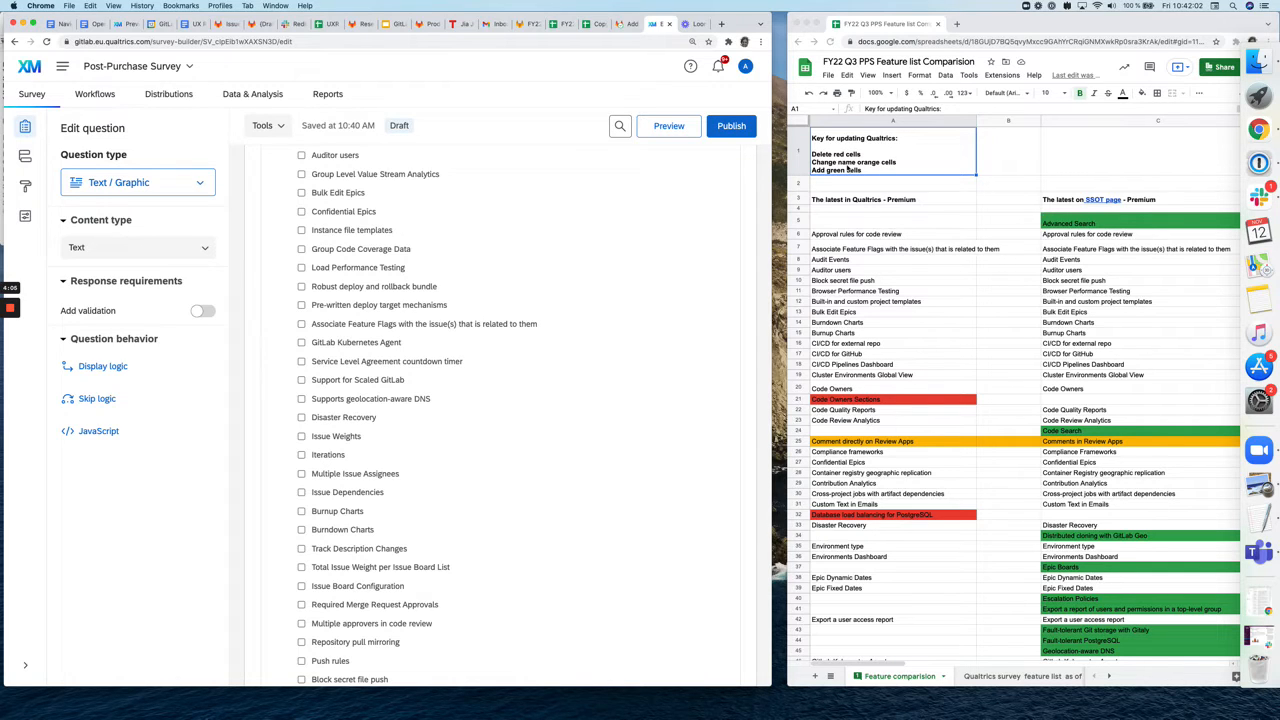
pyautogui.moveTo(940, 410)
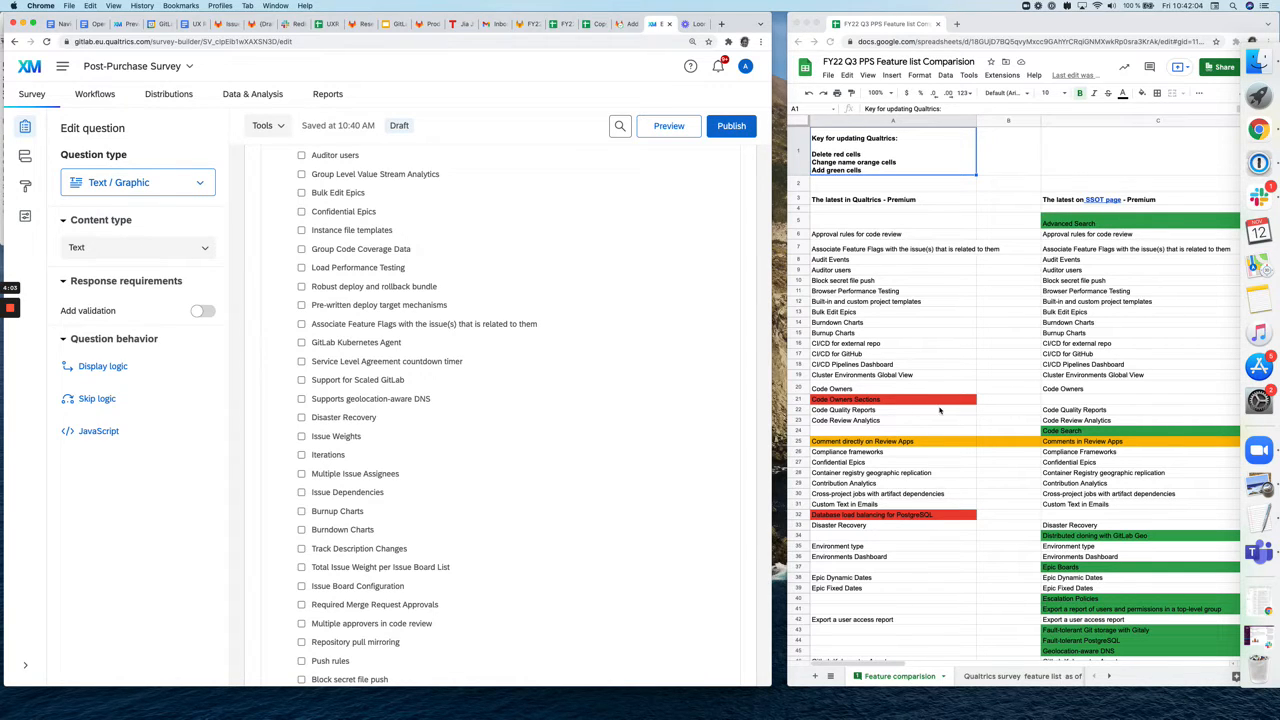
pyautogui.scroll(-3)
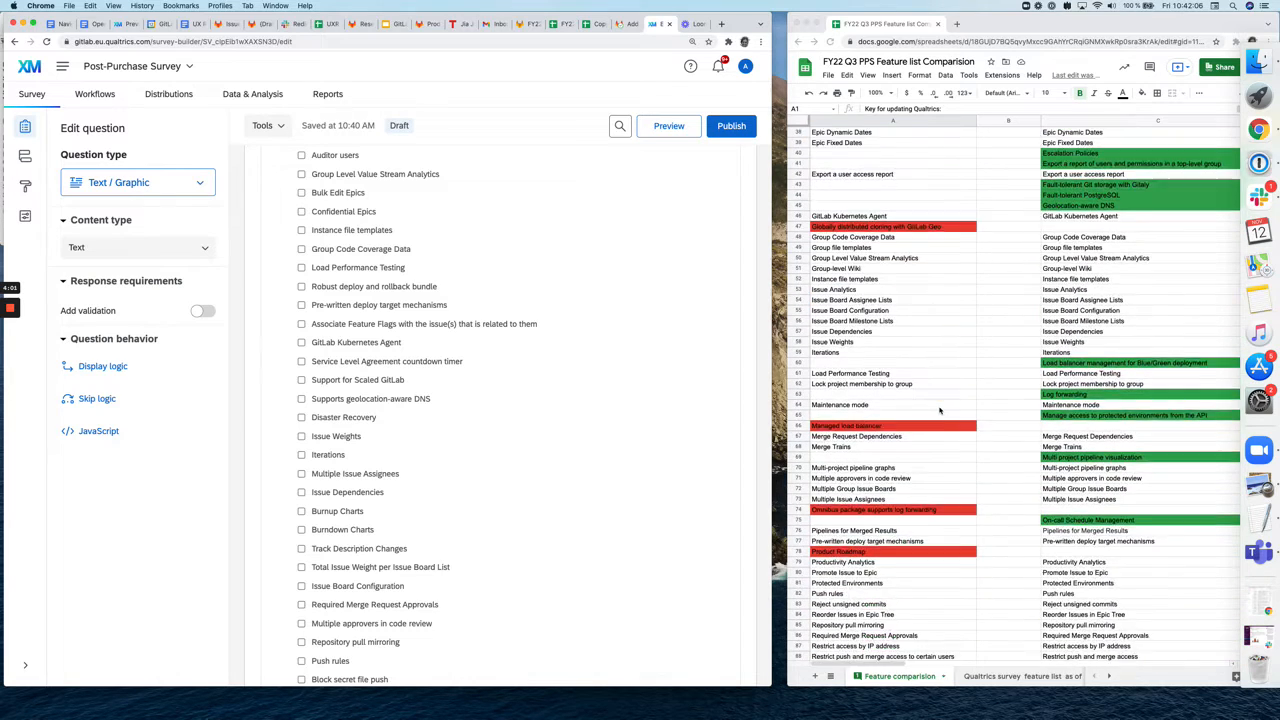
pyautogui.scroll(-3)
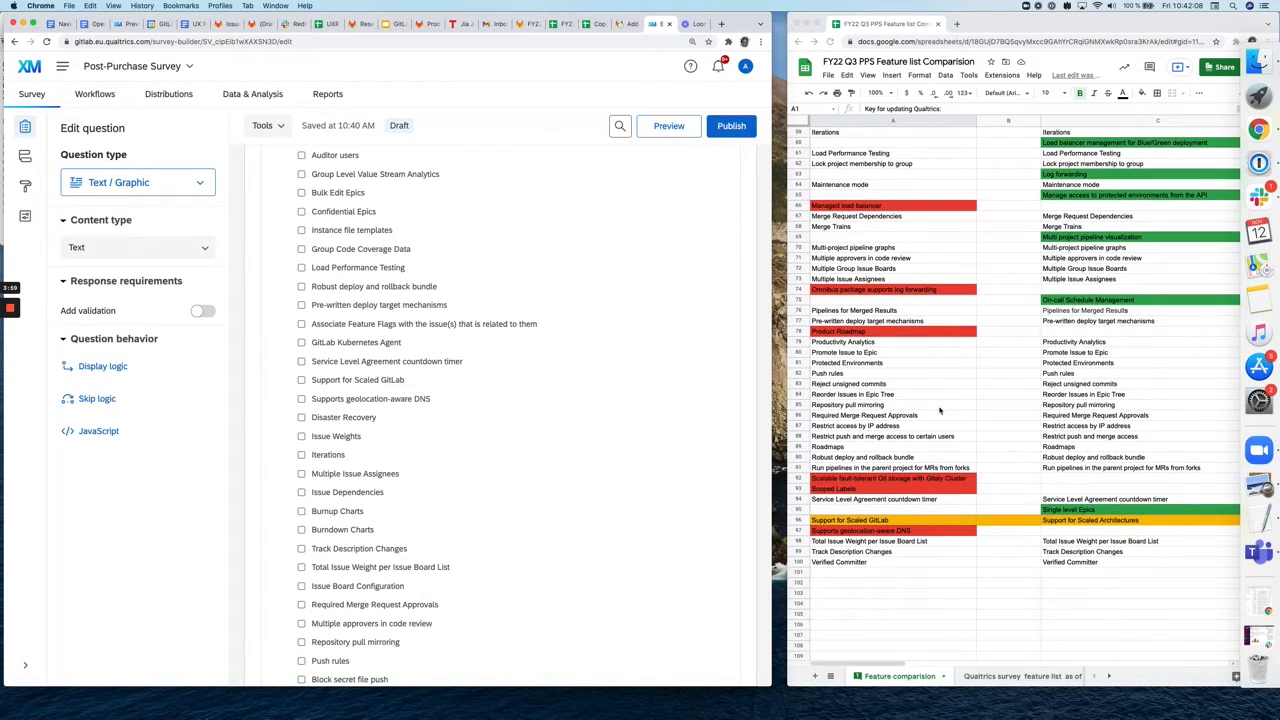
pyautogui.scroll(-3)
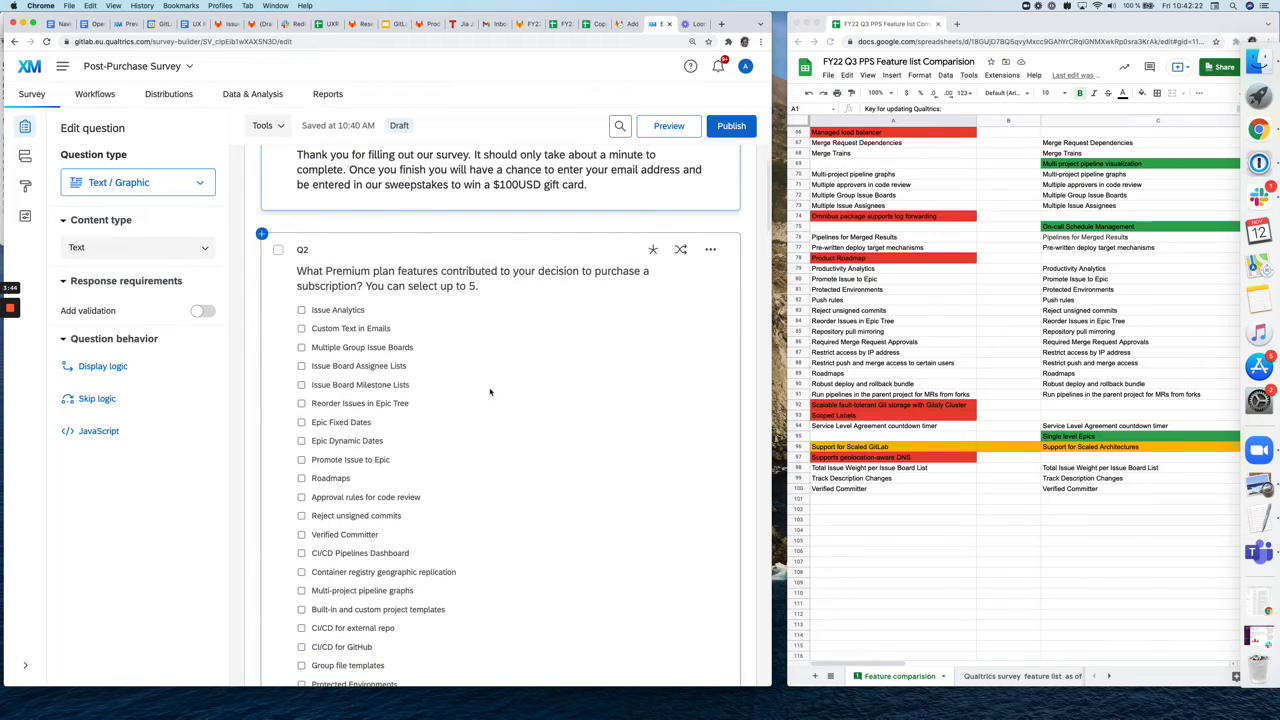
# - Find the Support for Scaled GitLab choice and rename it Support for Scaled Architectures
pyautogui.write('scoped')
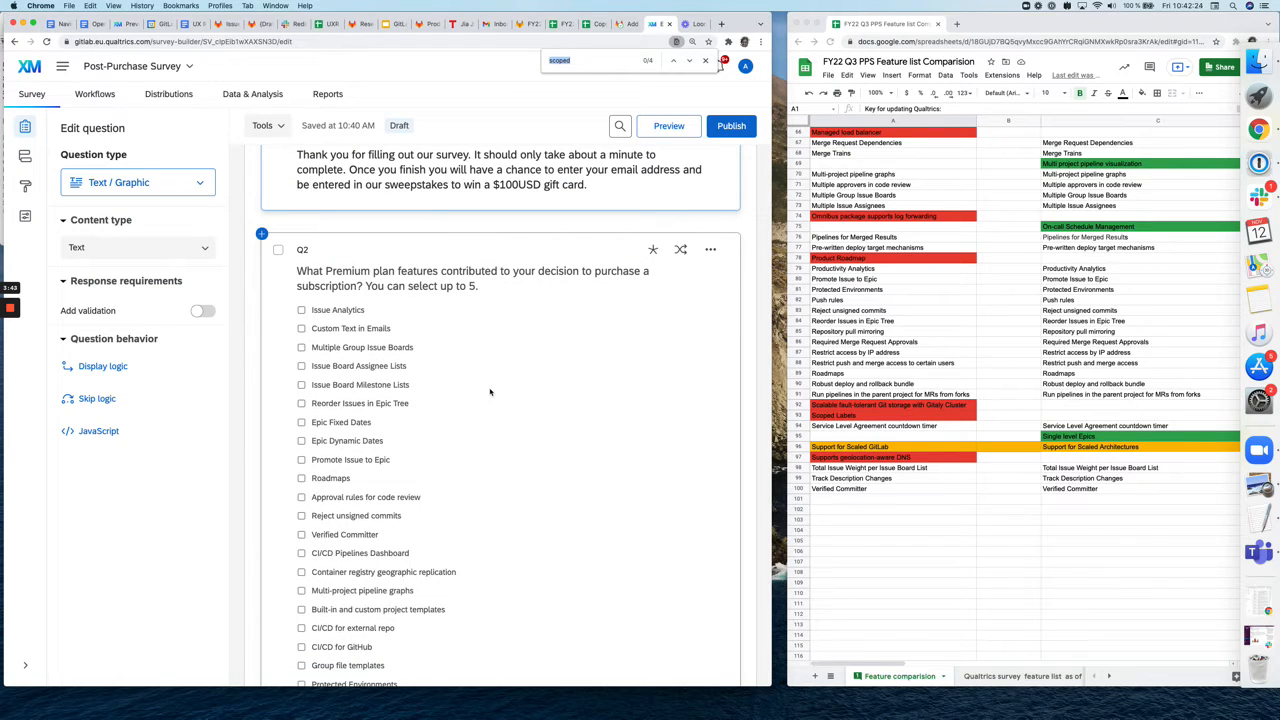
pyautogui.write('support')
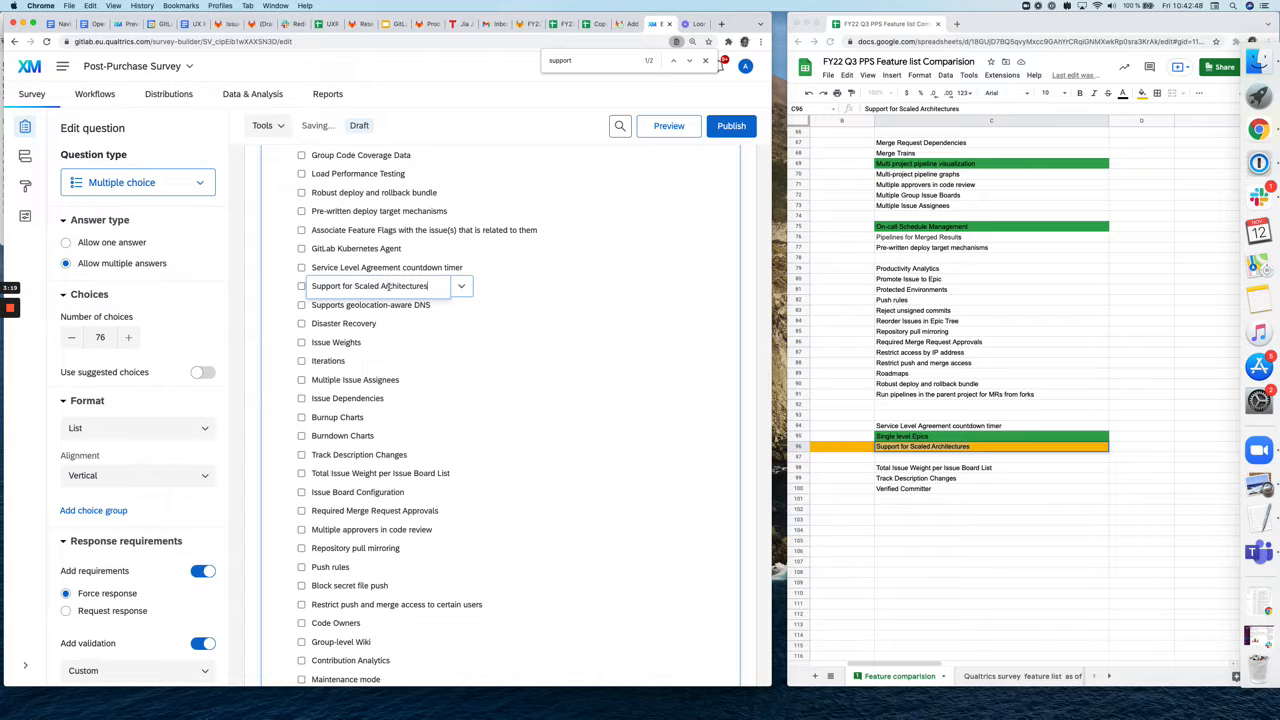
pyautogui.click(128, 336)
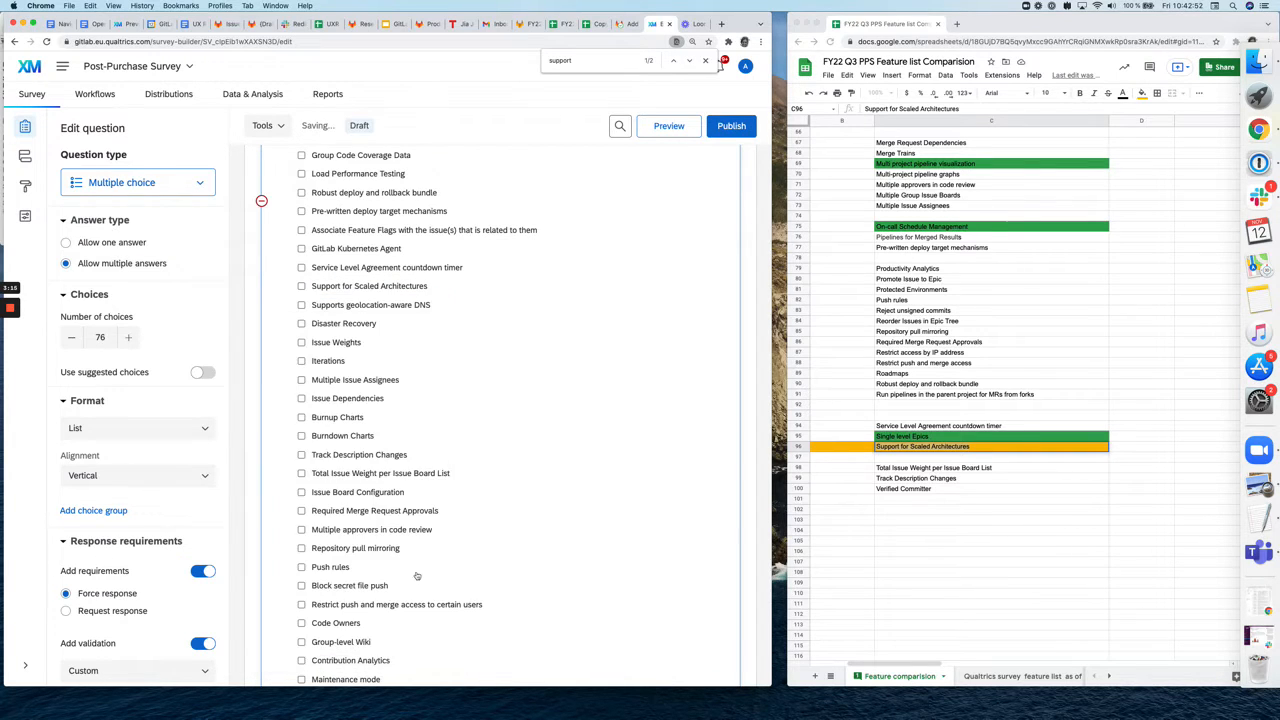
pyautogui.moveTo(936, 668)
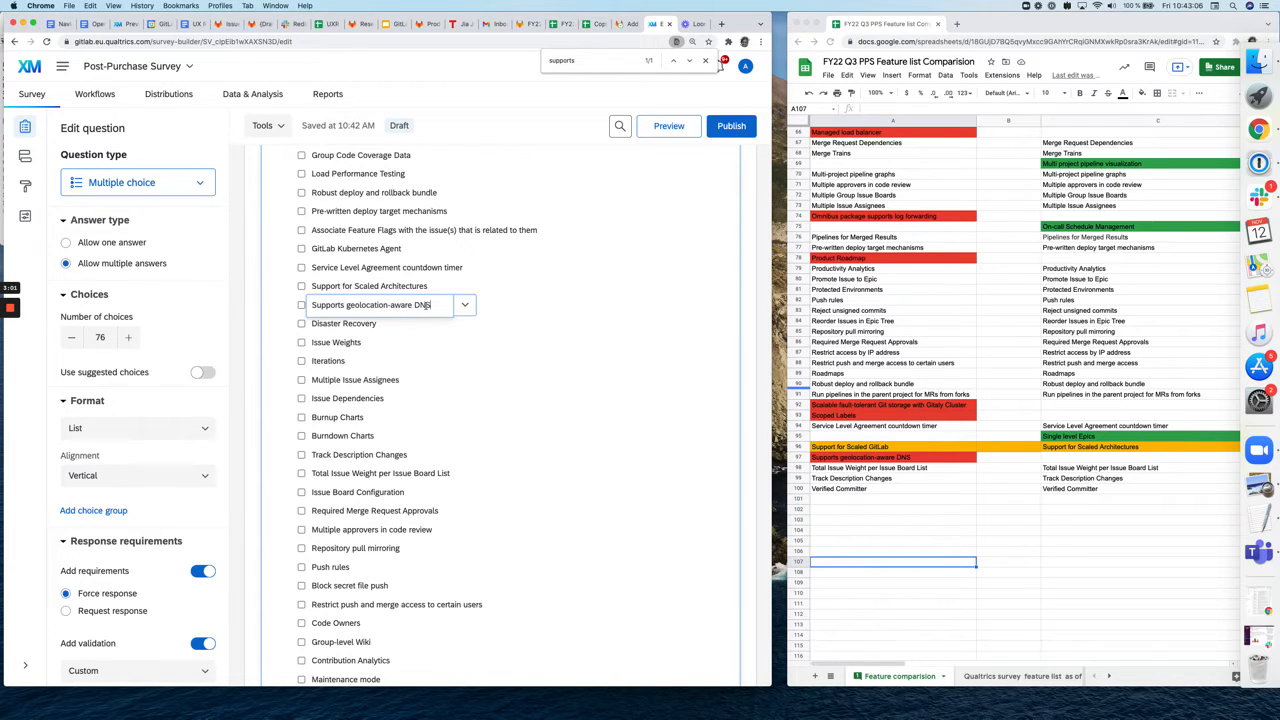
pyautogui.moveTo(462, 312)
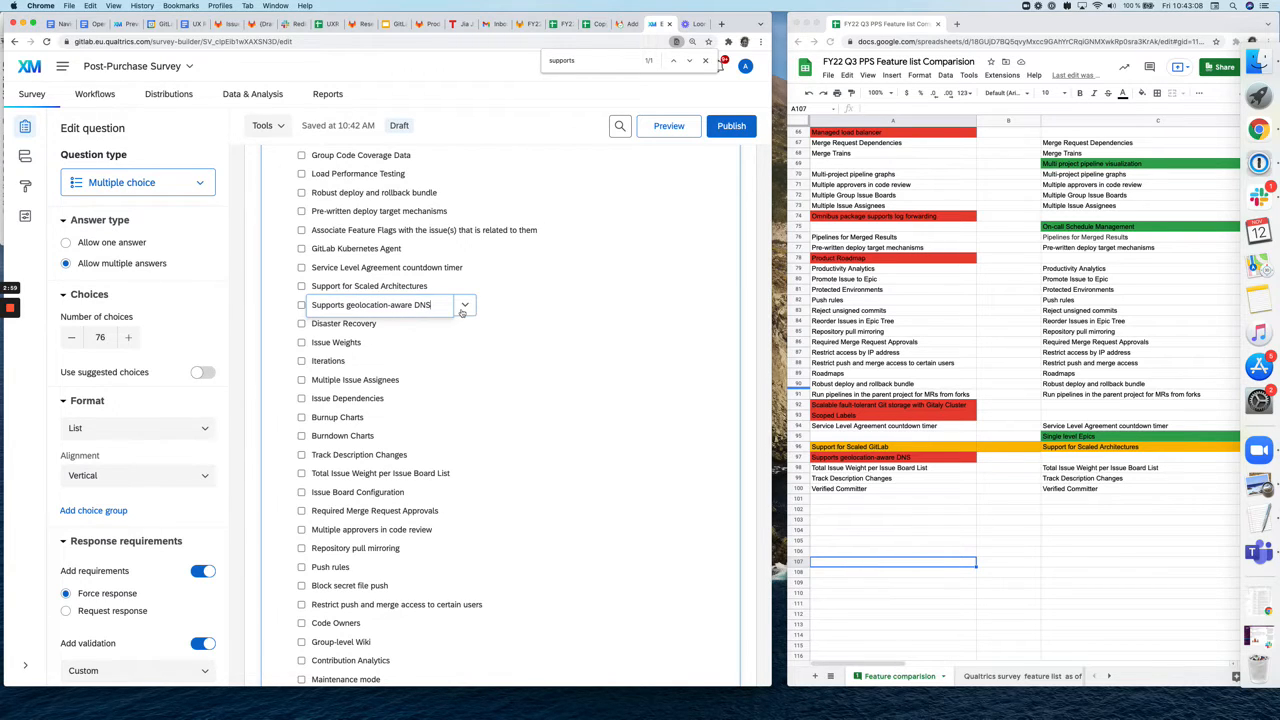
# - Delete the Supports geolocation-aware DNS choice via its dropdown's Remove Choice
pyautogui.click(464, 304)
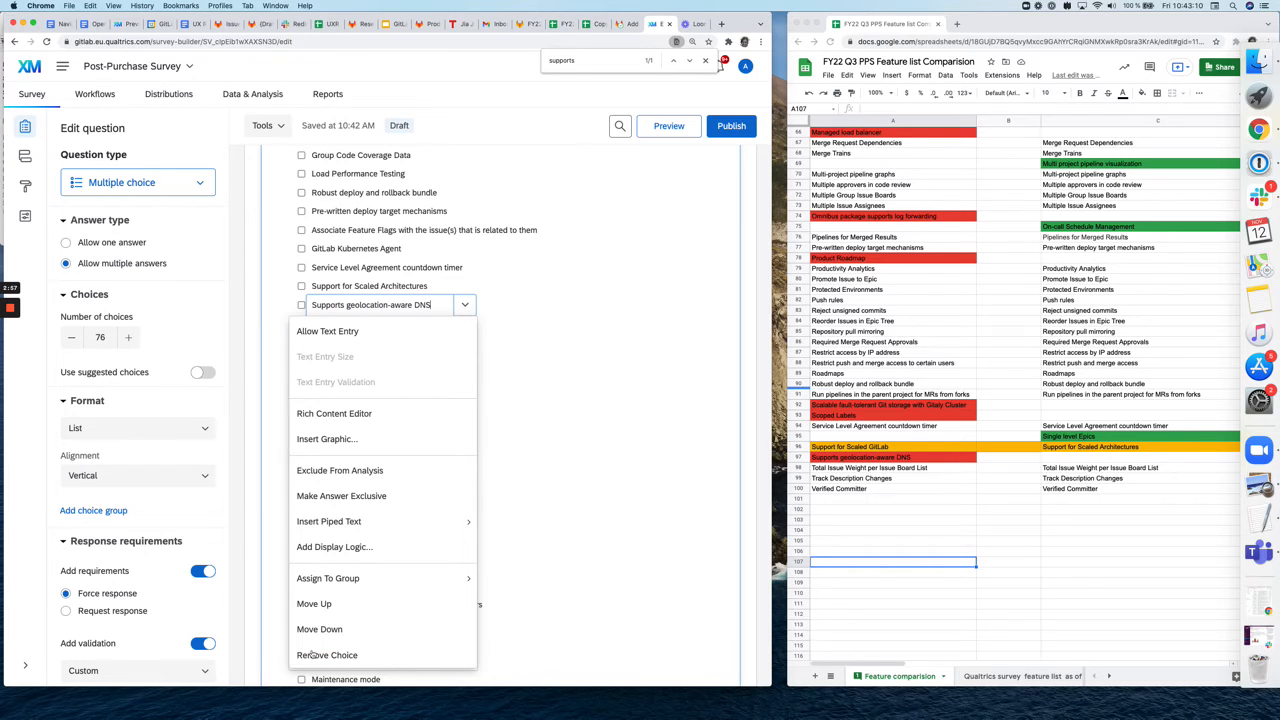
pyautogui.moveTo(328, 656)
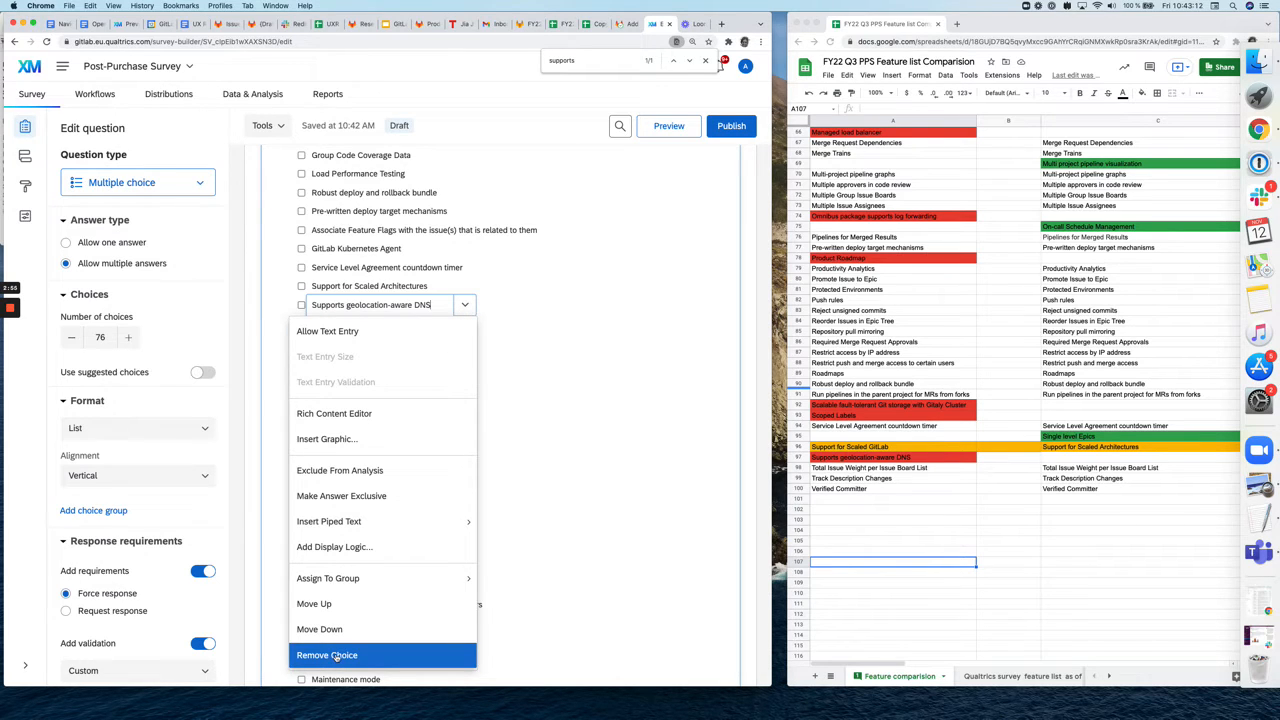
pyautogui.click(328, 656)
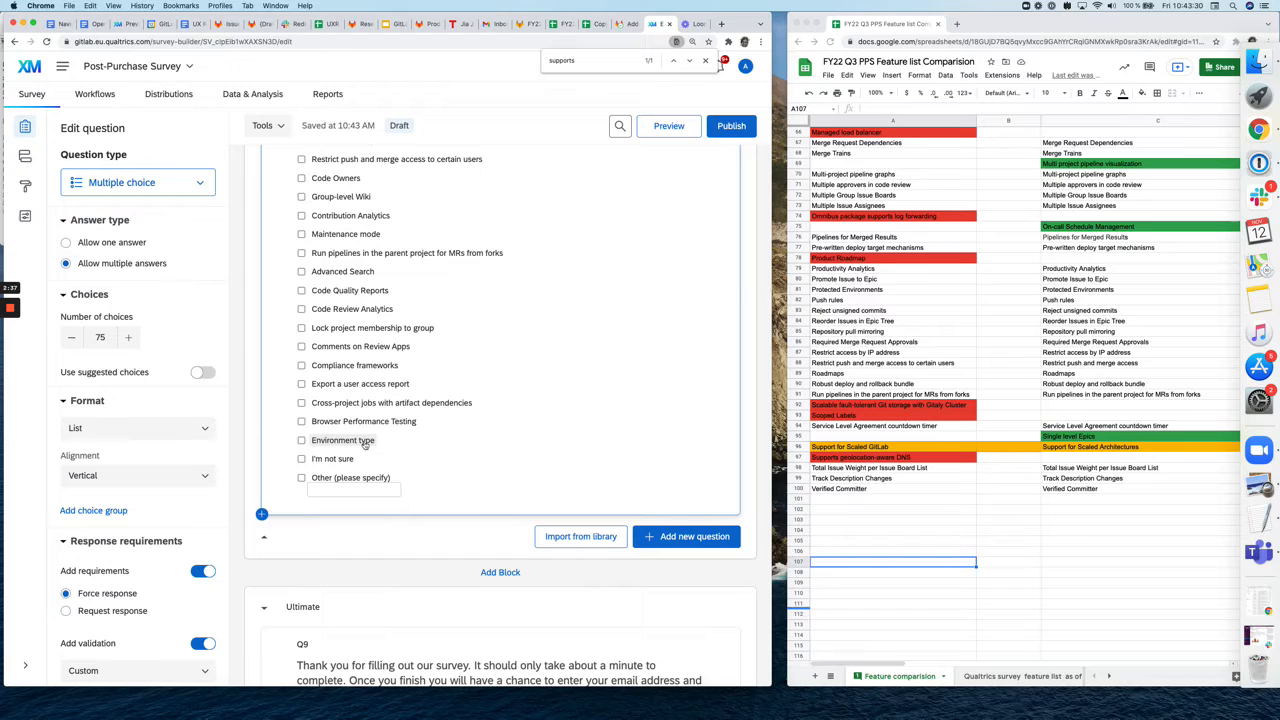
# - Insert a new choice 'Single level Epics' directly below Environment type in Q2
pyautogui.click(344, 440)
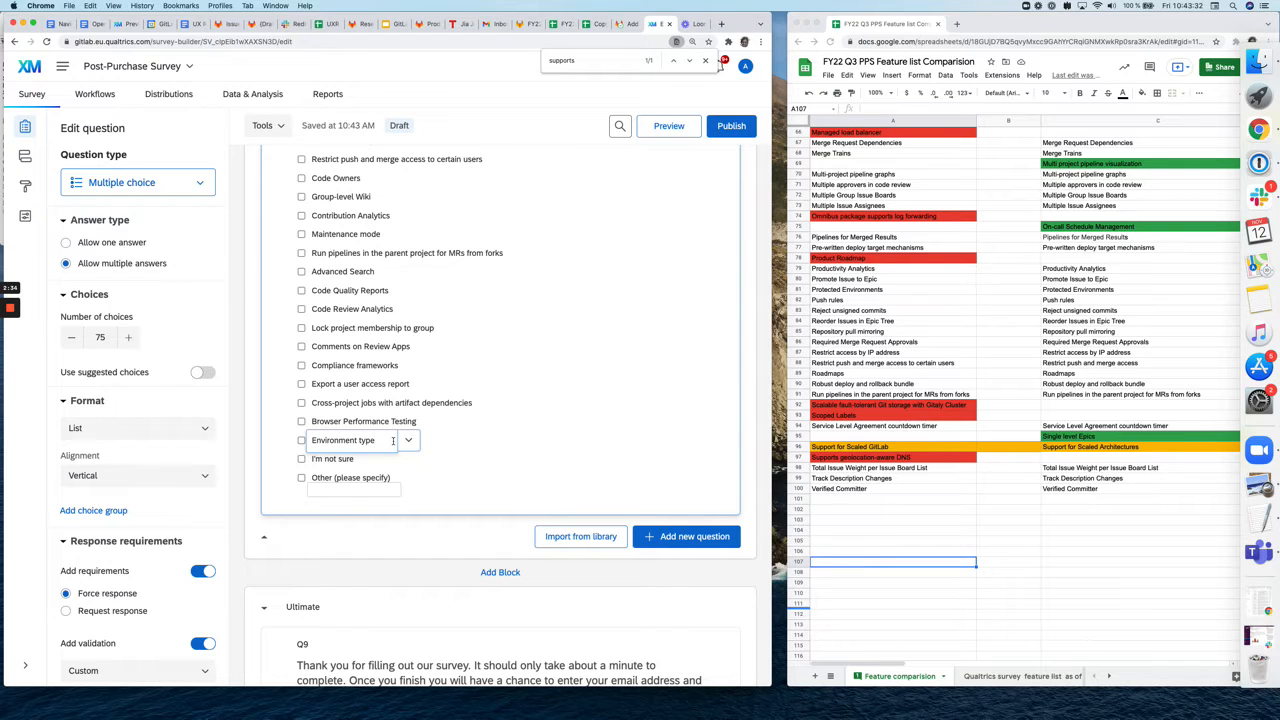
pyautogui.click(128, 336)
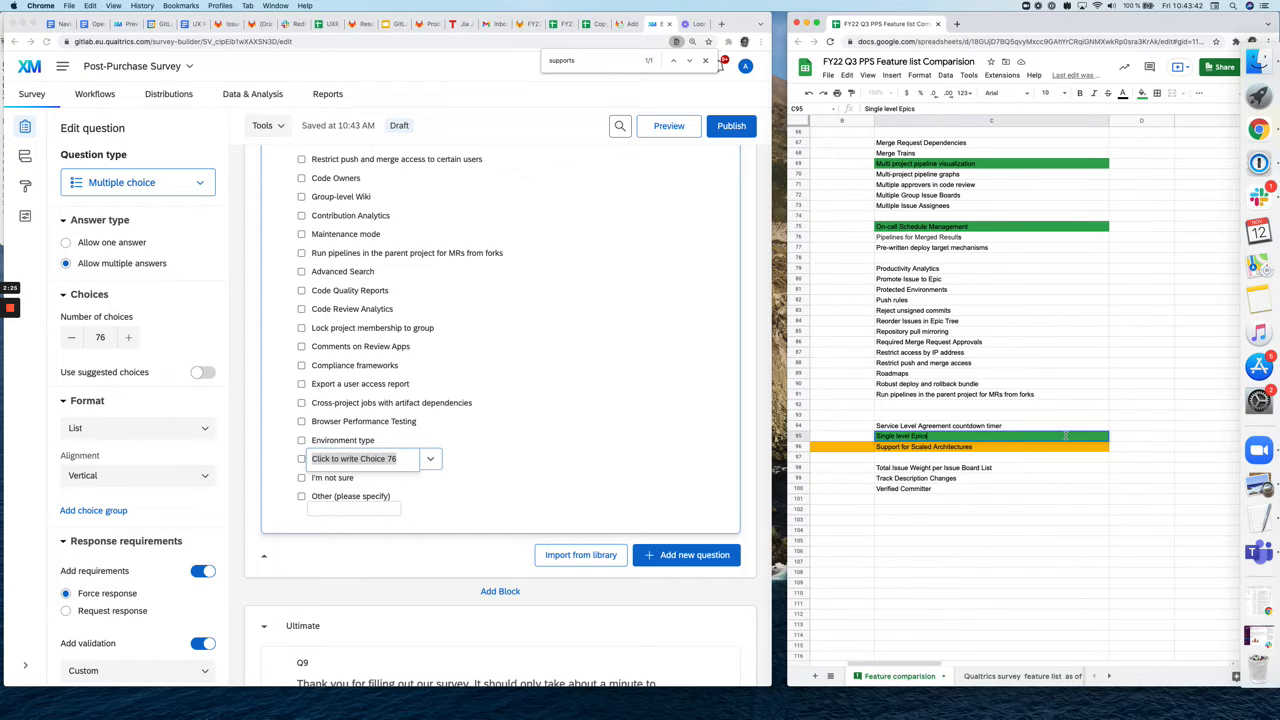
pyautogui.click(900, 436)
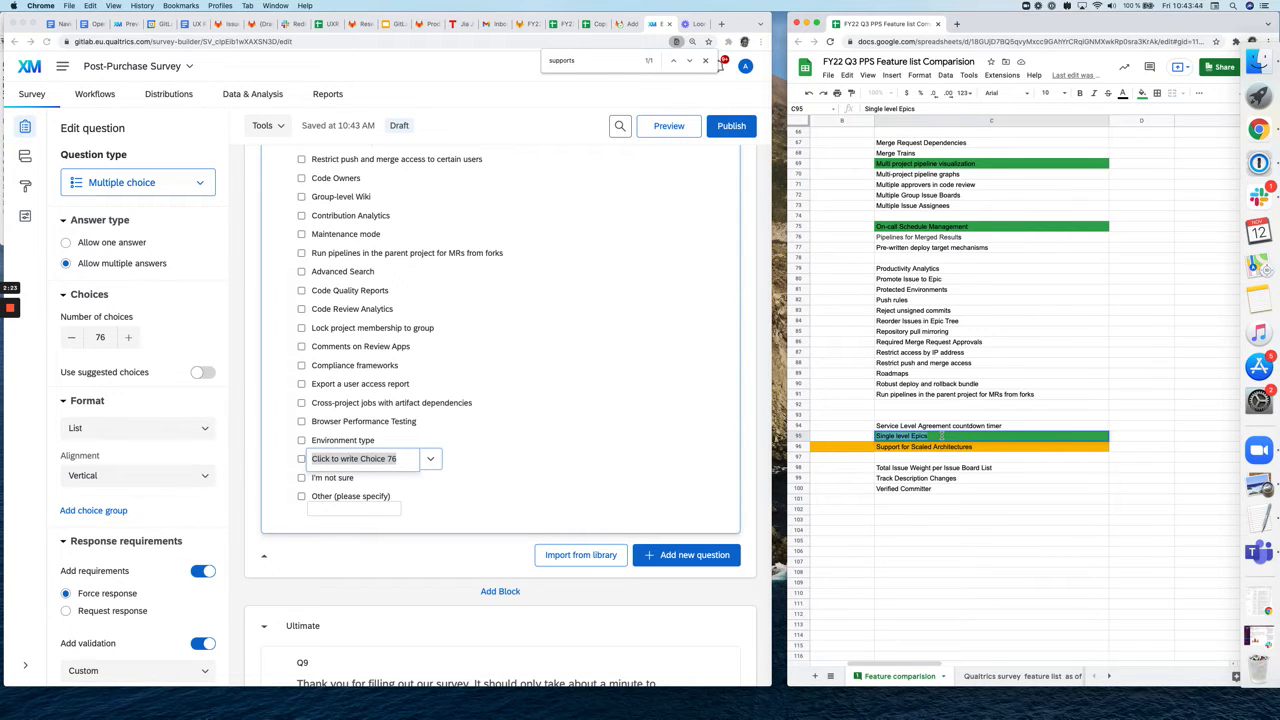
pyautogui.write('Single level Epics')
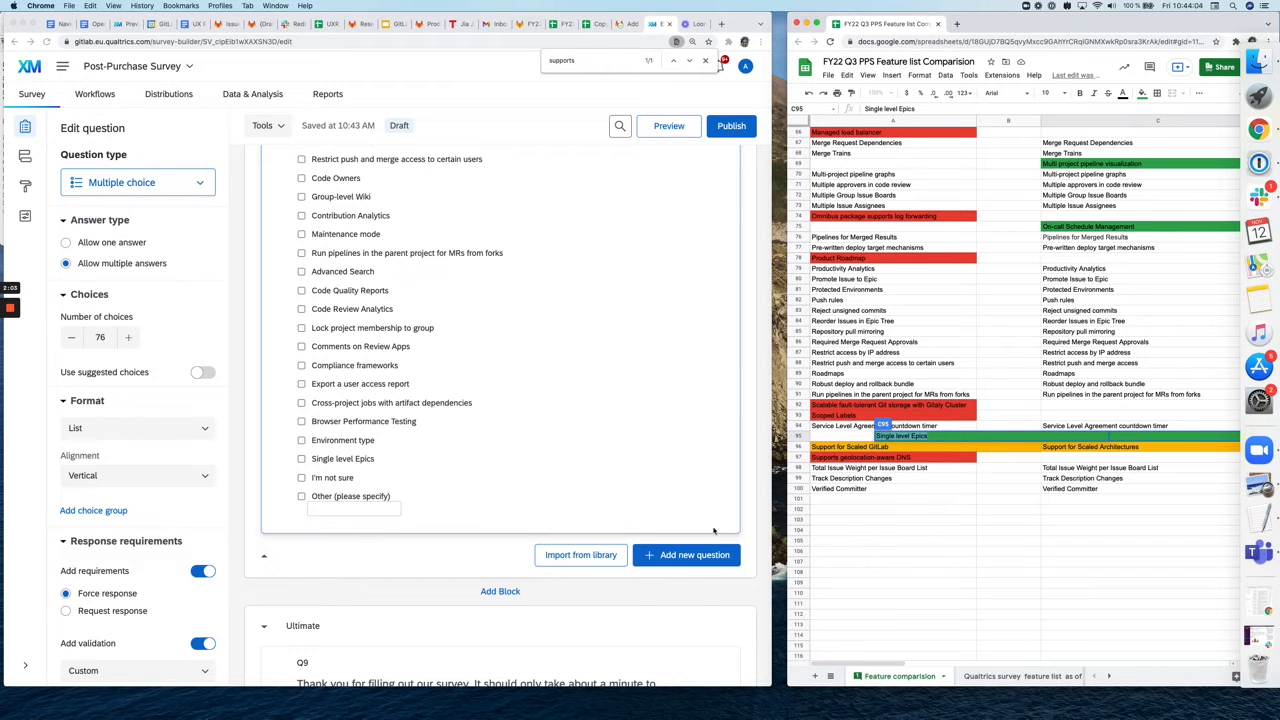
pyautogui.moveTo(504, 444)
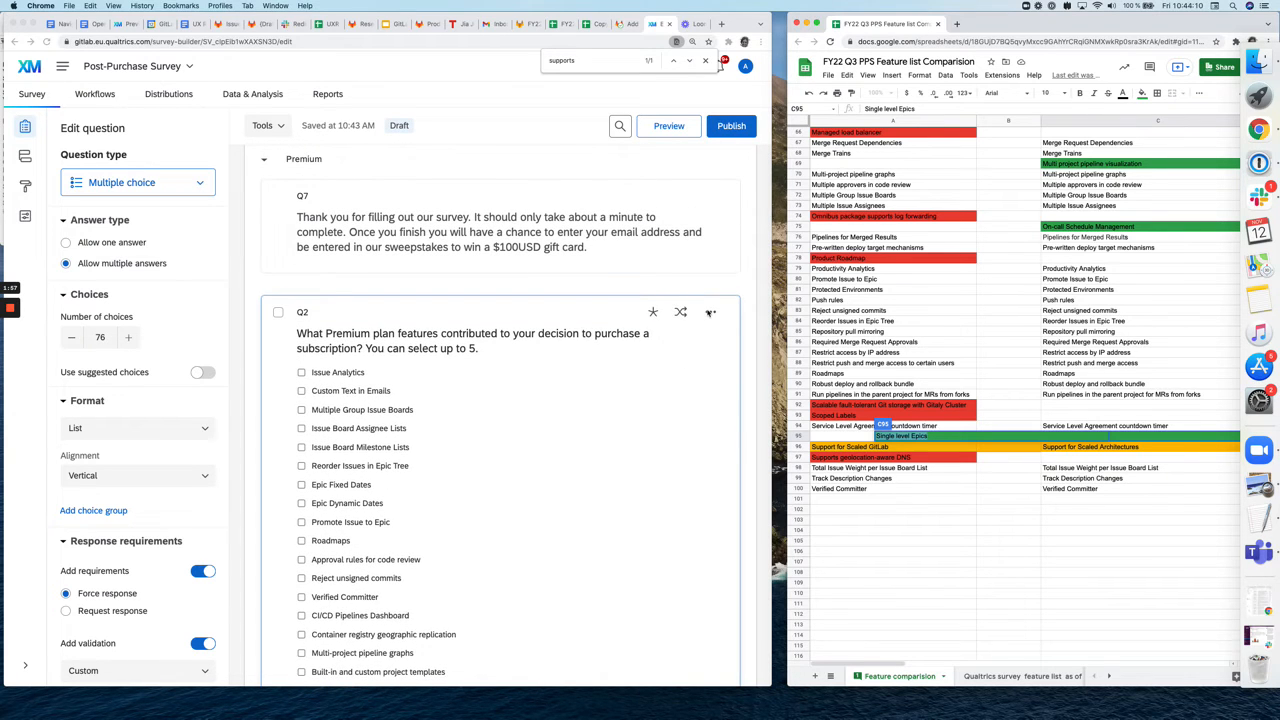
pyautogui.moveTo(680, 312)
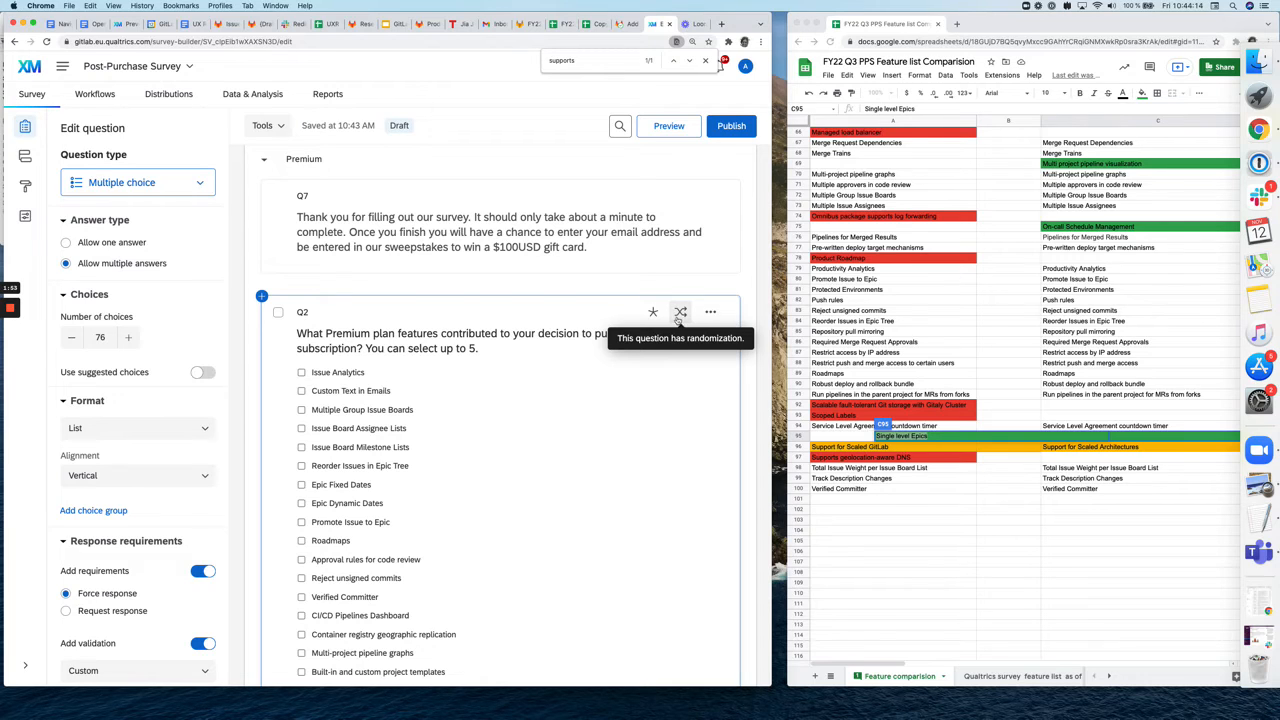
# - Open Q2's Choice Randomization dialog and go to Set Up Advanced Randomization
pyautogui.click(680, 312)
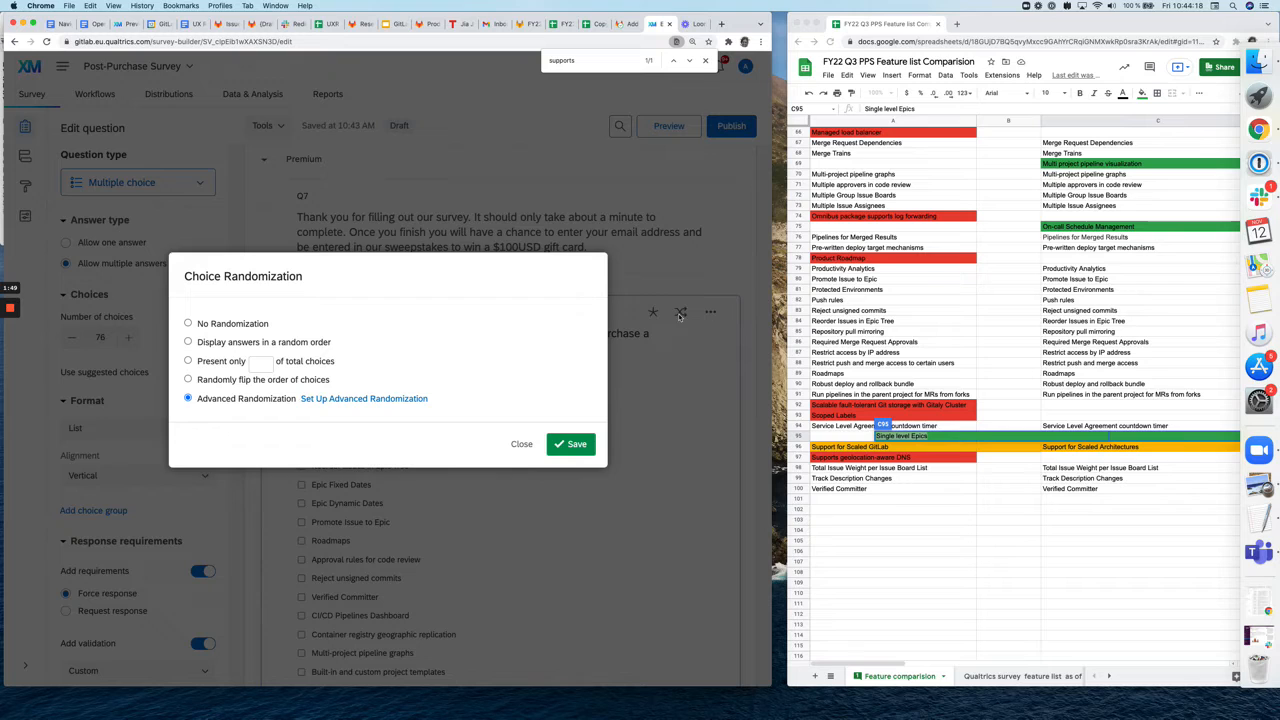
pyautogui.moveTo(402, 404)
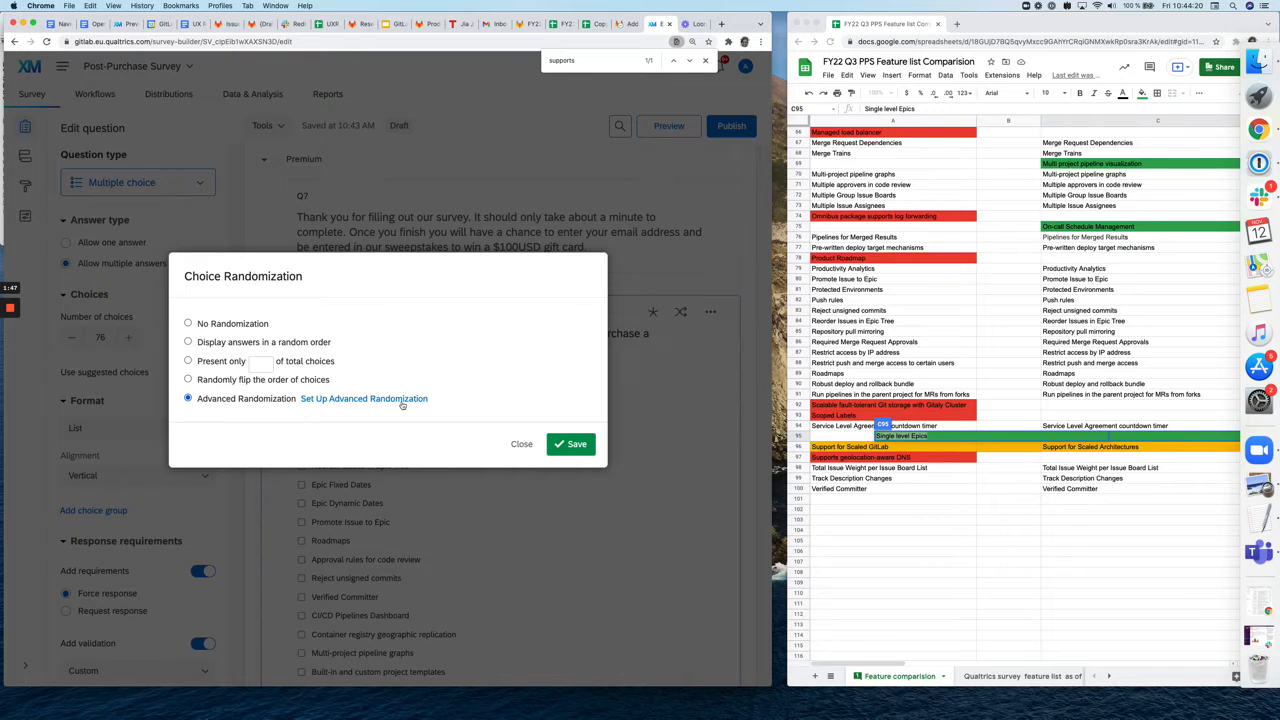
pyautogui.click(364, 398)
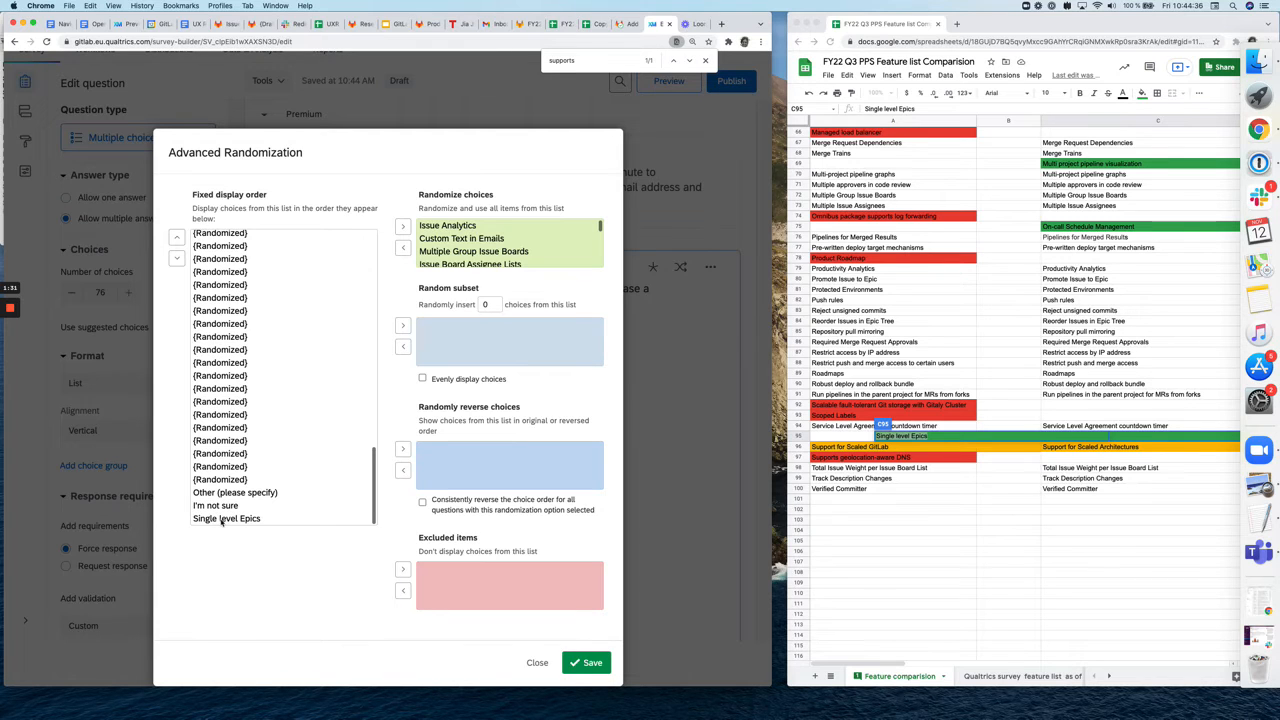
# - Move Single level Epics from Fixed display order into Randomize choices and save
pyautogui.click(226, 518)
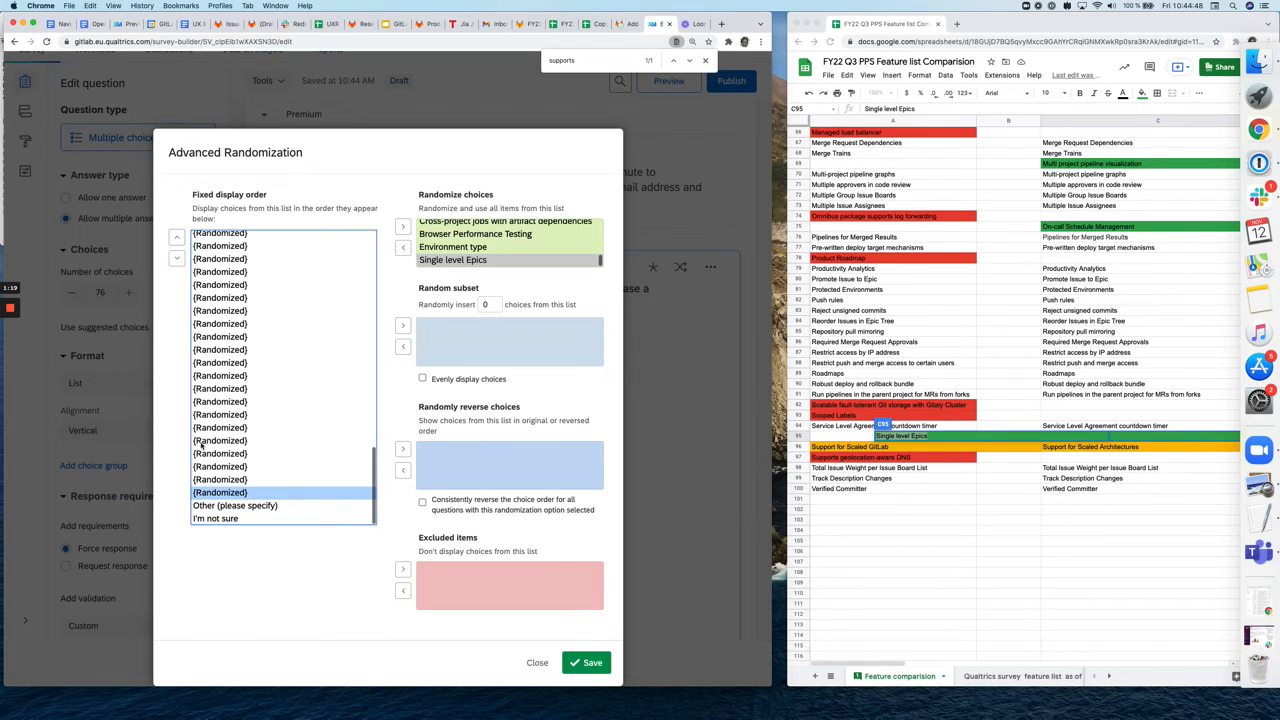
pyautogui.moveTo(262, 512)
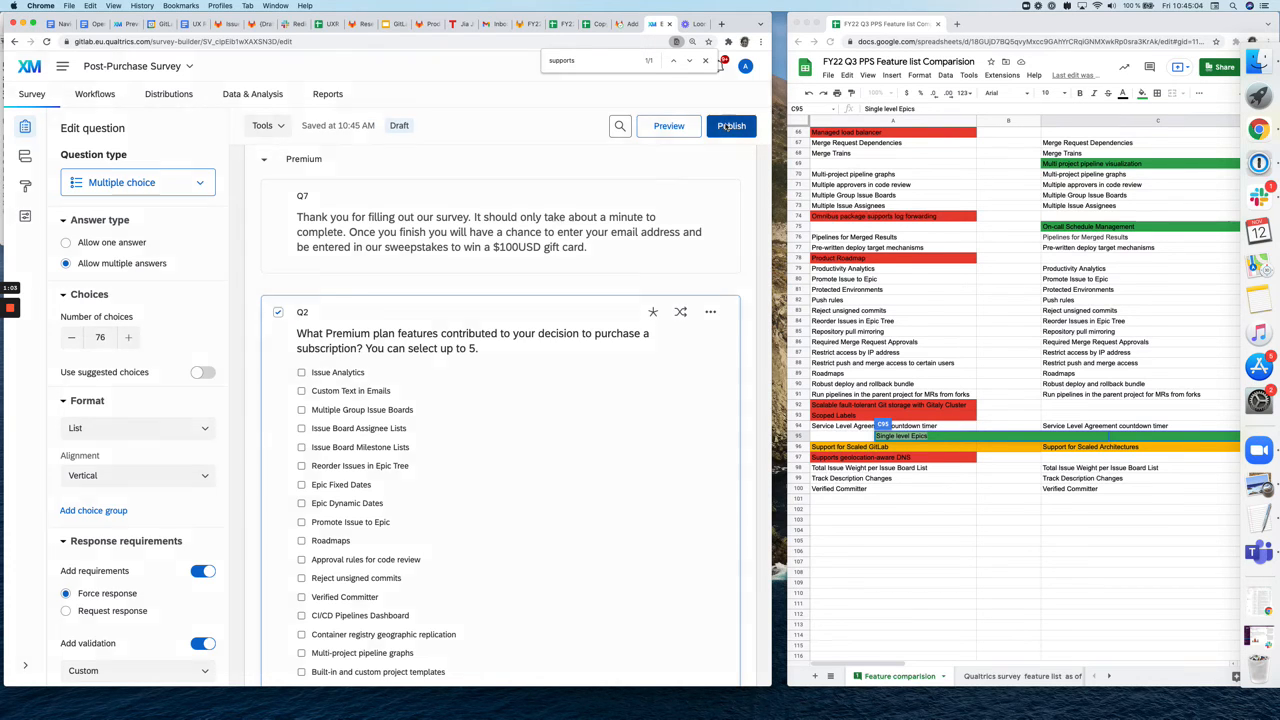
# - Publish the Post-Purchase Survey and confirm in the Publish survey dialog
pyautogui.click(732, 124)
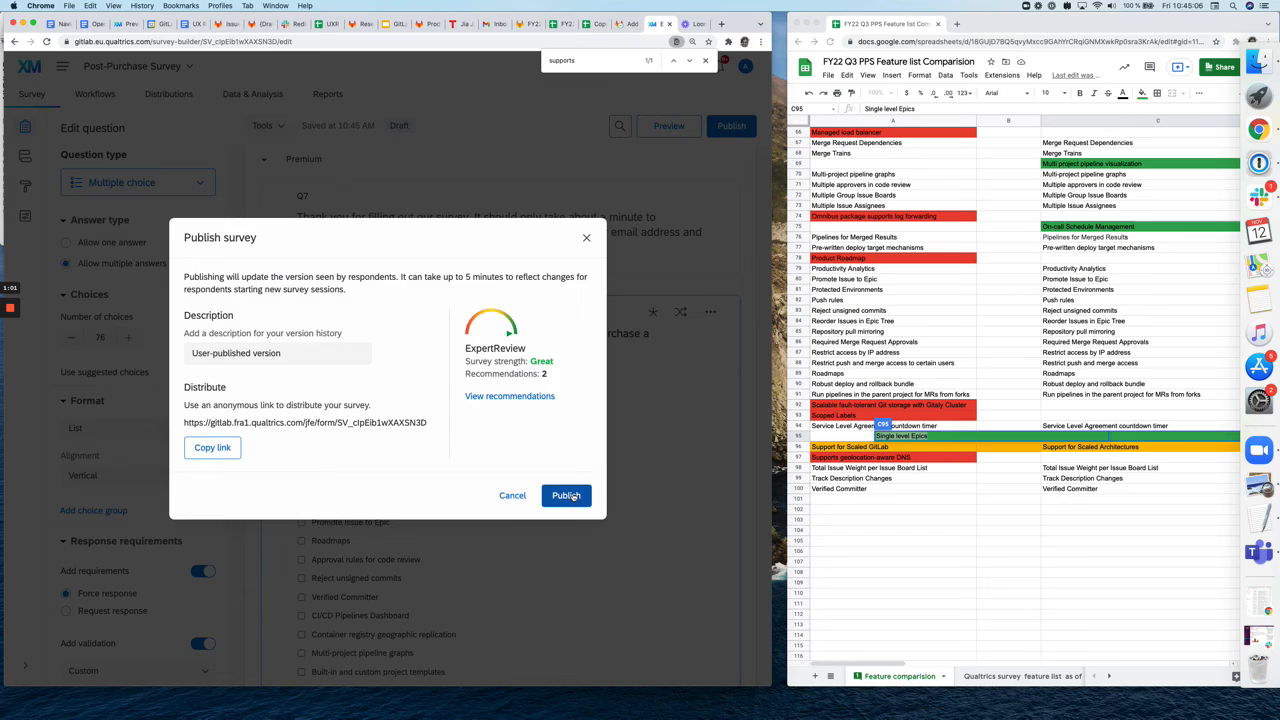
pyautogui.click(566, 496)
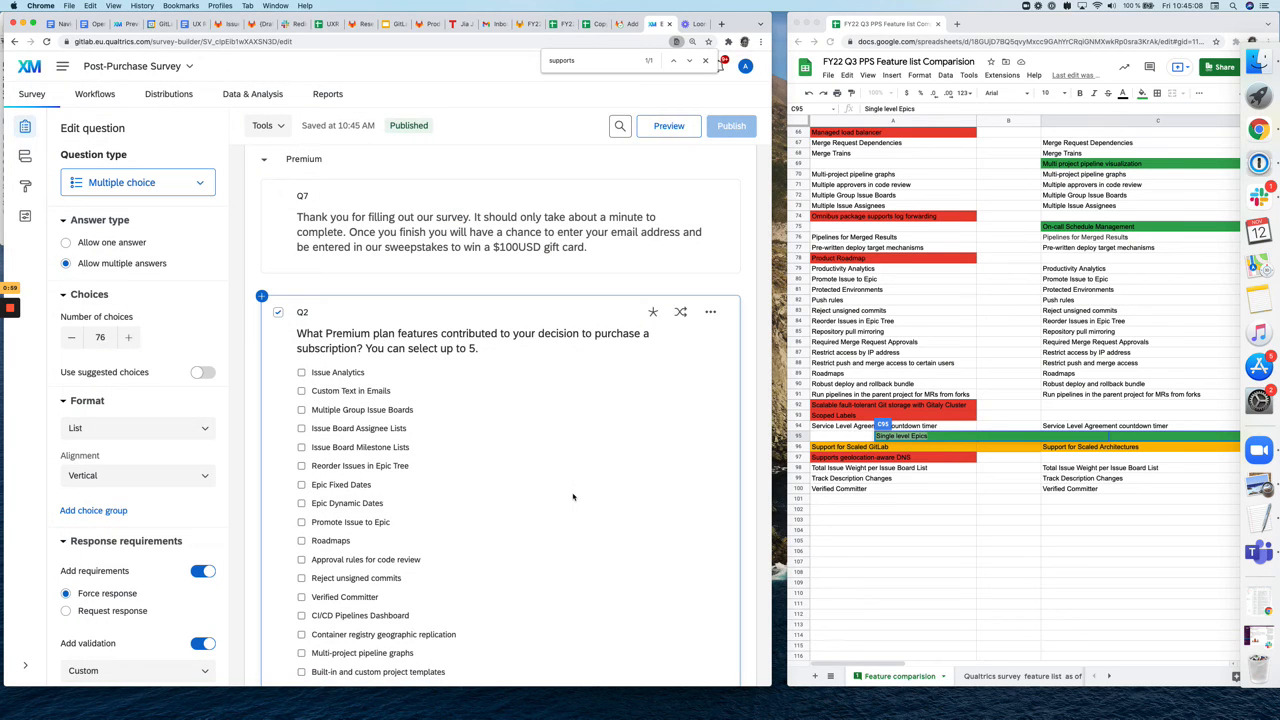